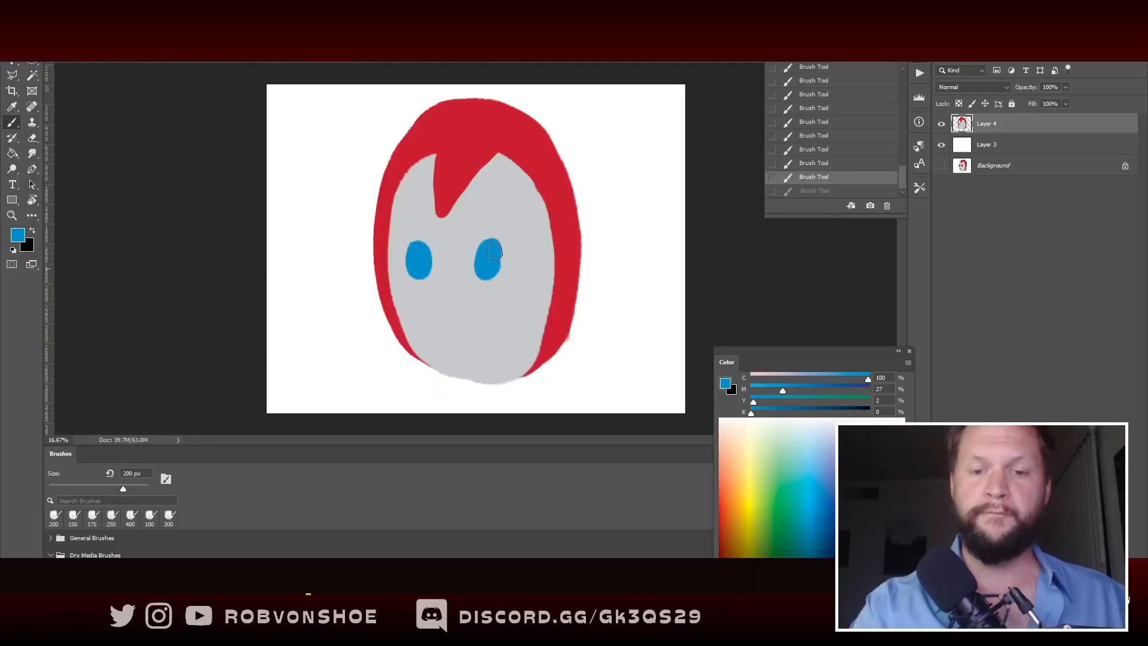
mouse_move(504, 252)
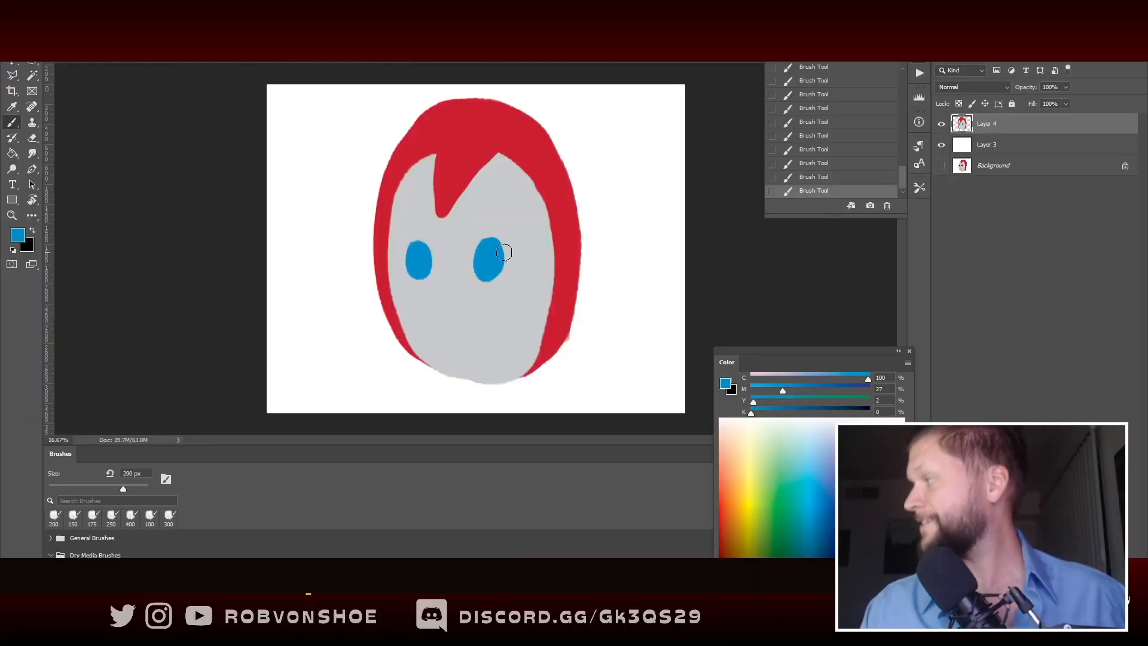